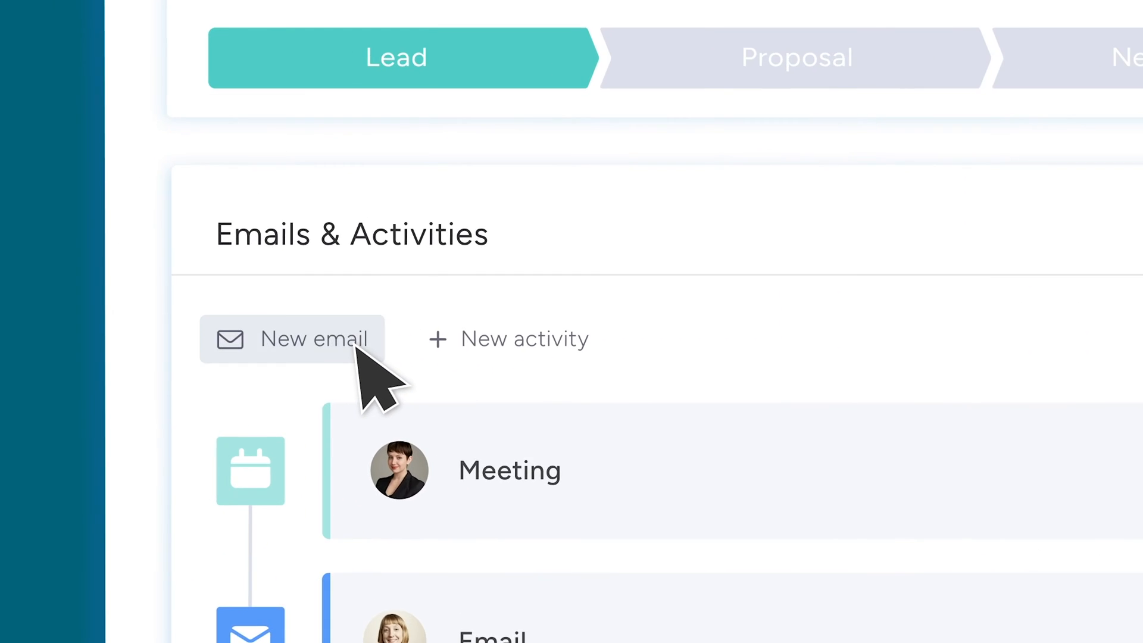
# Compose and send the 'Contract to be signed' email from the deal's Emails & Activities panel
pyautogui.click(292, 338)
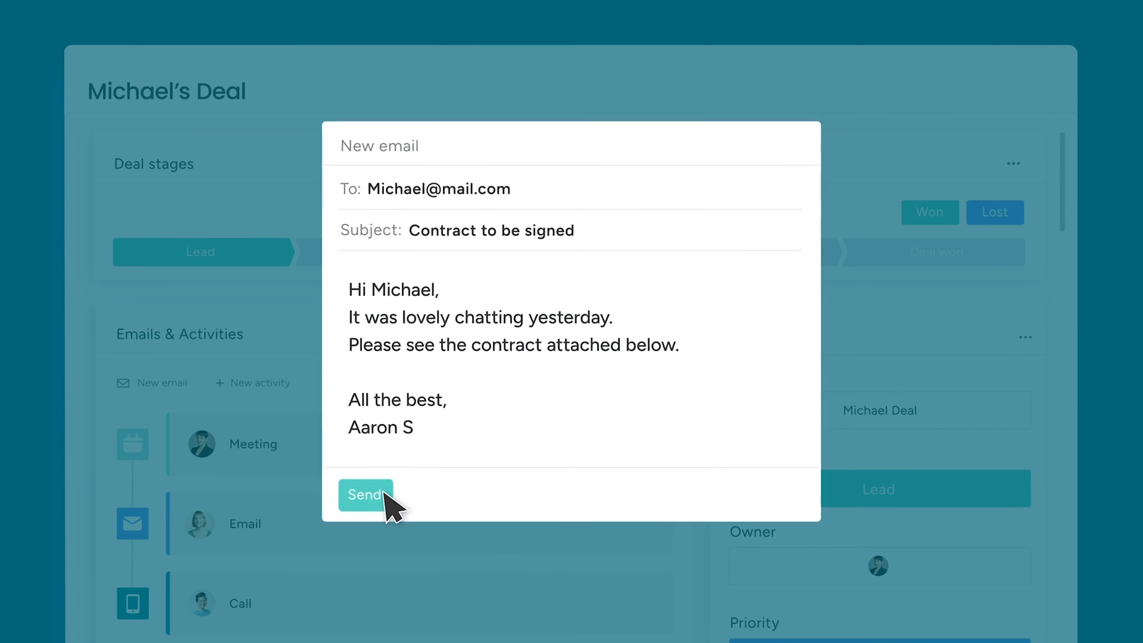
pyautogui.click(364, 494)
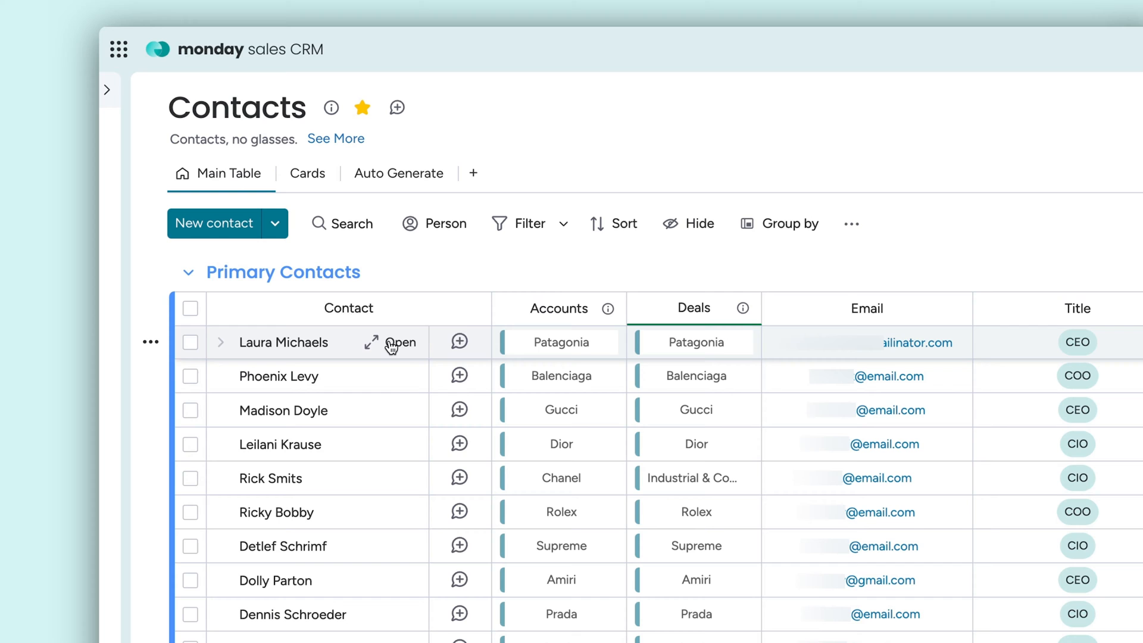
pyautogui.click(400, 343)
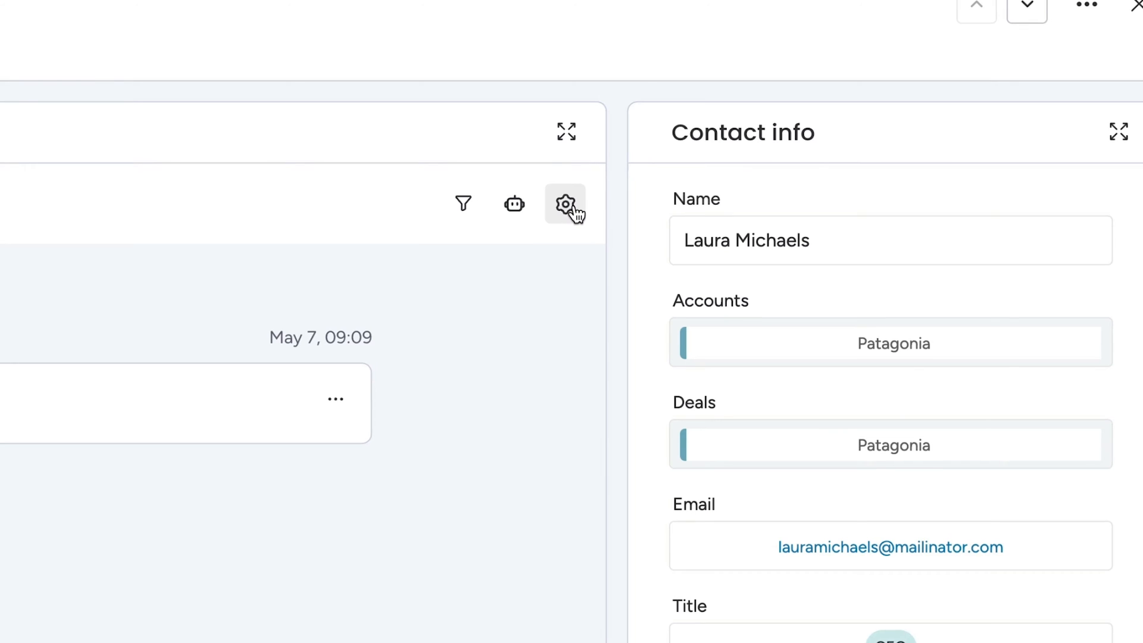
pyautogui.click(565, 204)
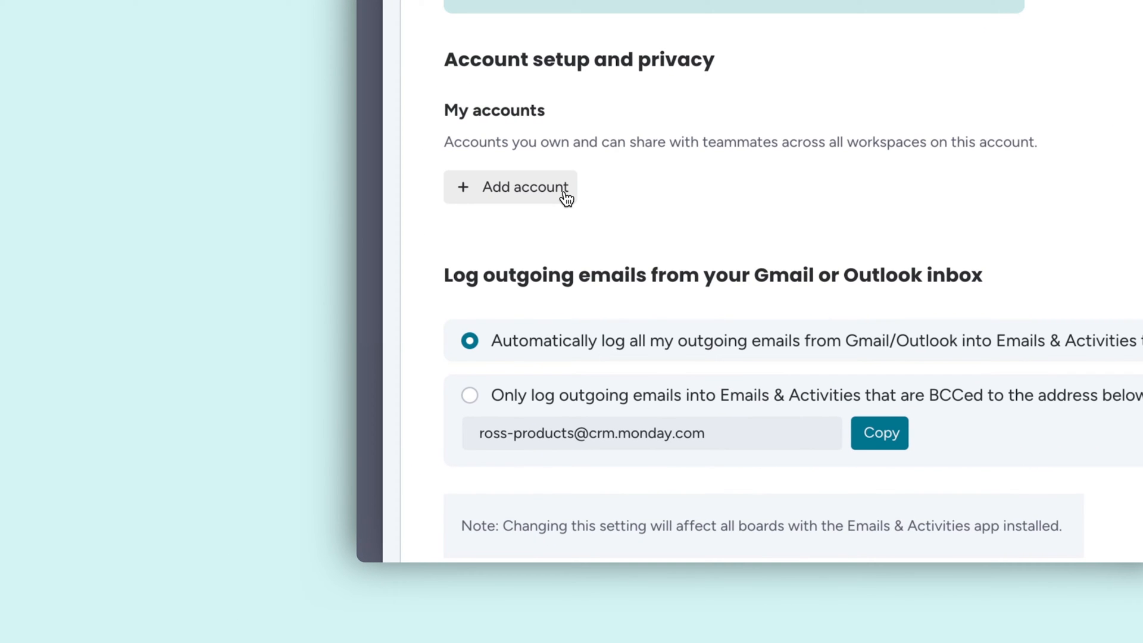
pyautogui.click(510, 186)
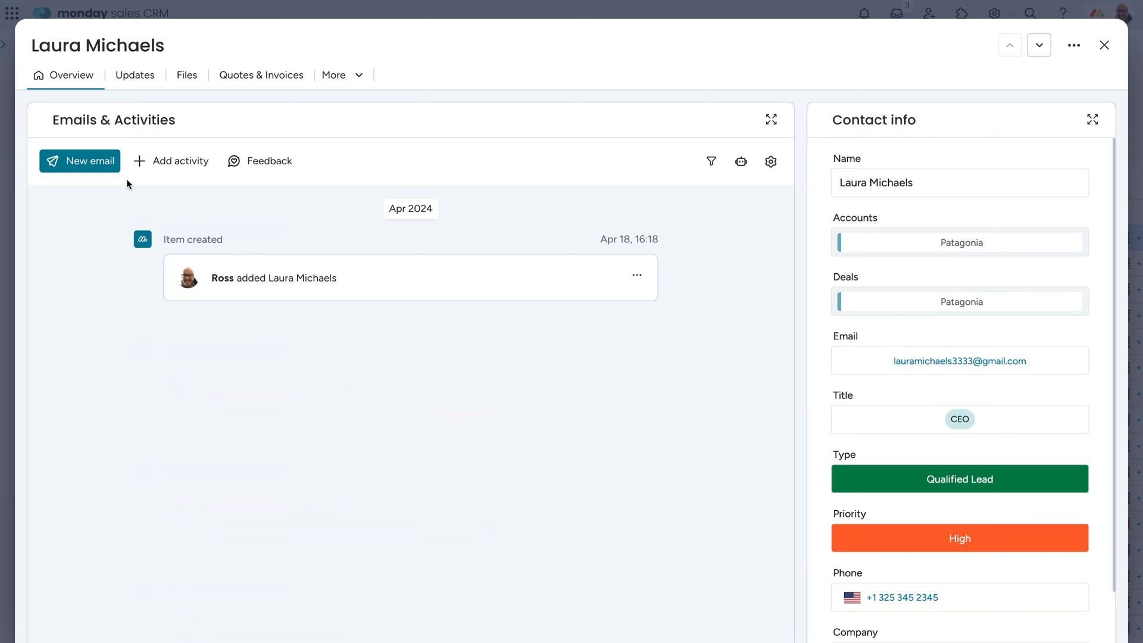
# Start an email to Laura with a subject line personalized by an inserted column value
pyautogui.click(78, 161)
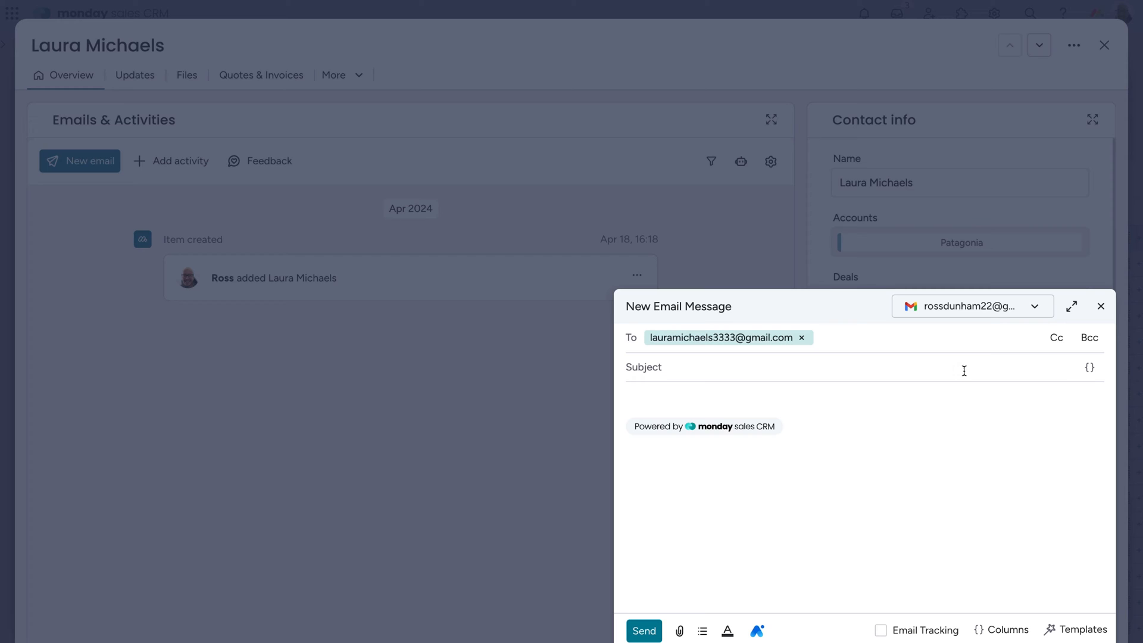
pyautogui.click(1070, 306)
pyautogui.write('Hi')
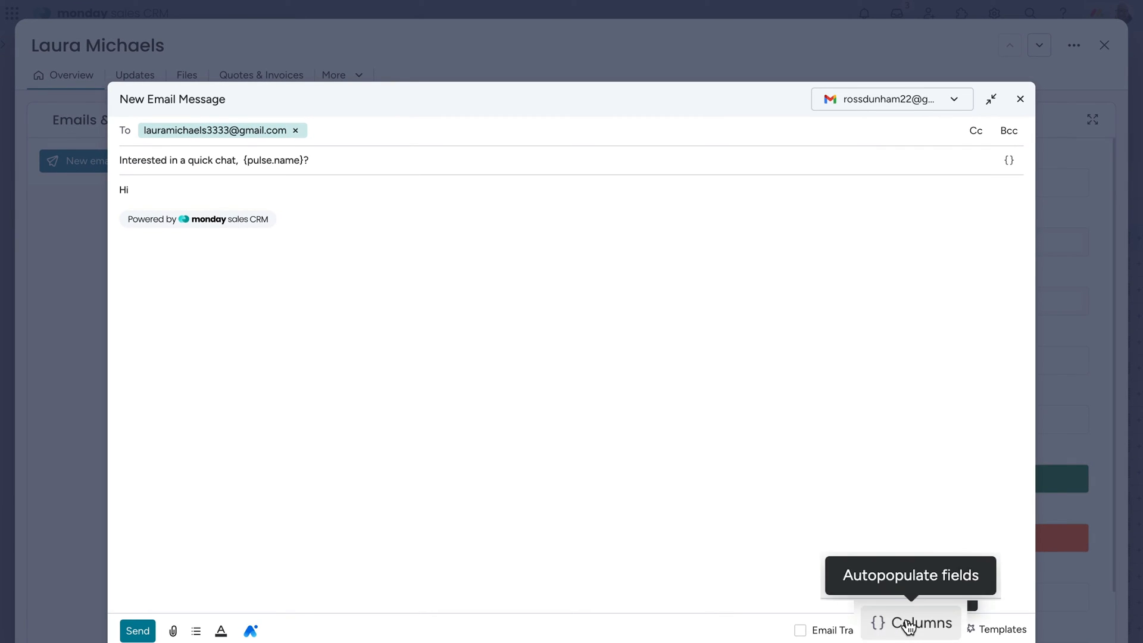
pyautogui.click(919, 630)
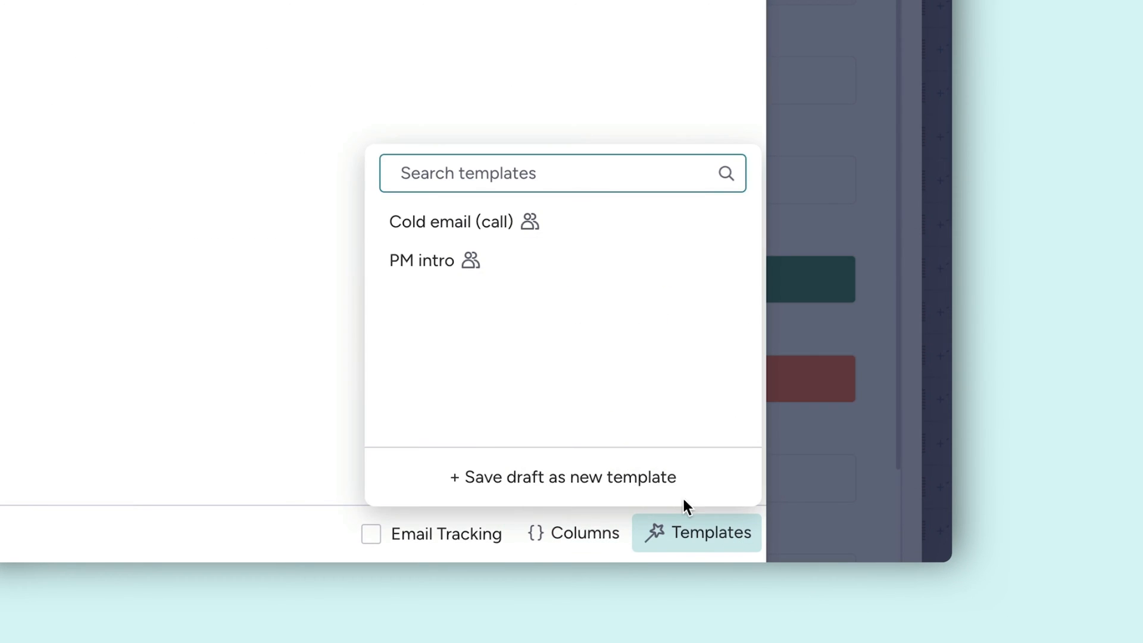
# Save the draft as template 'Cold email (quick chat)', shared with Everyone
pyautogui.click(562, 477)
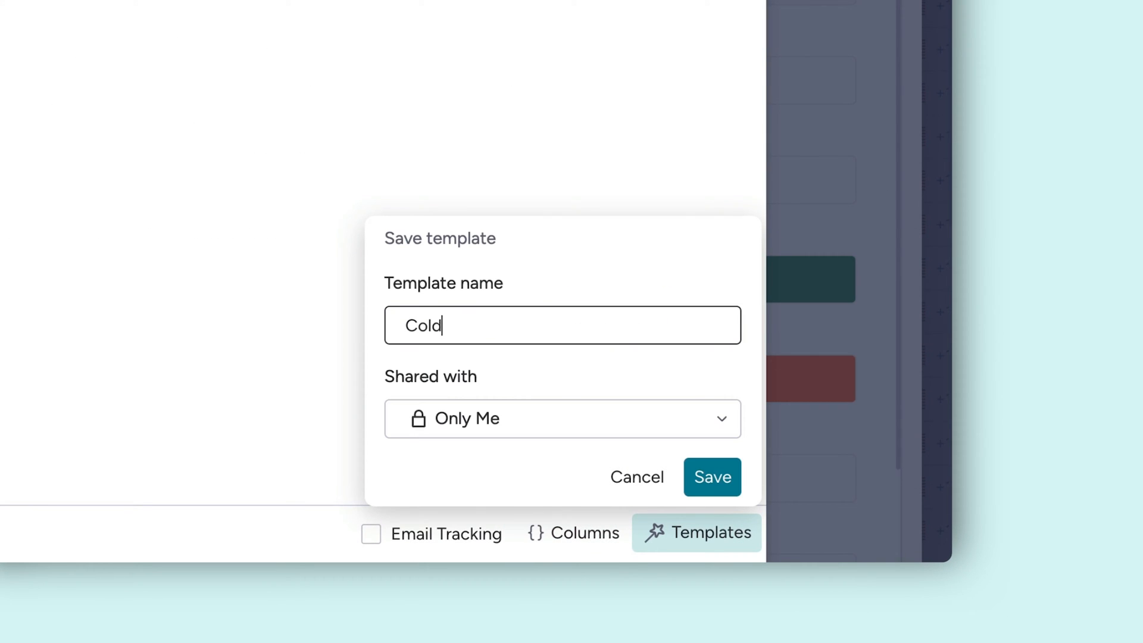
pyautogui.click(561, 418)
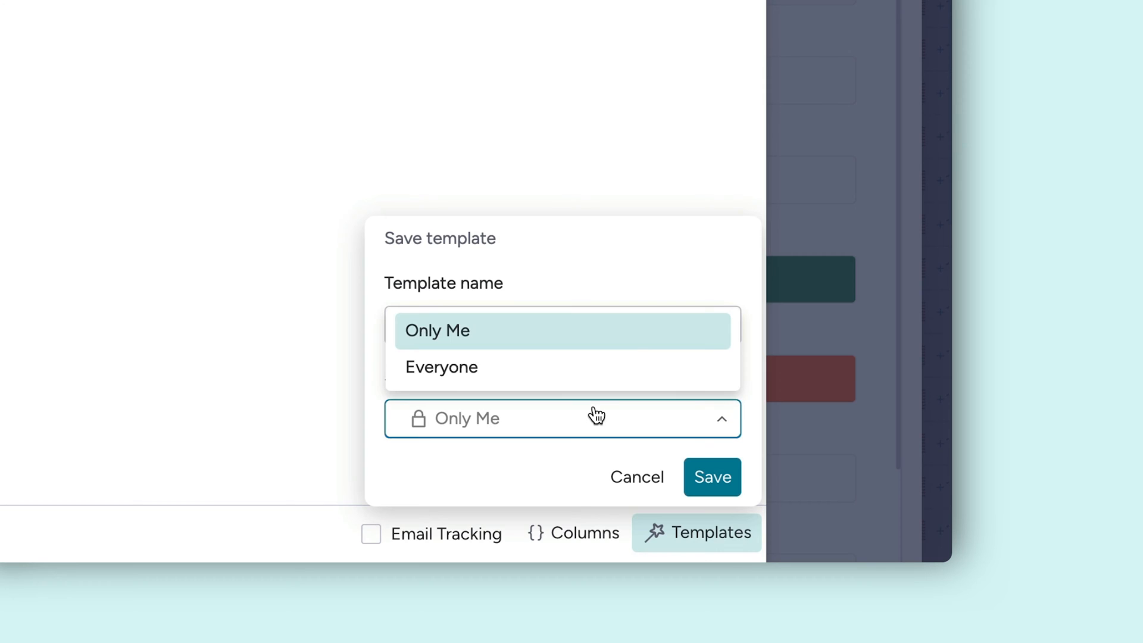
pyautogui.click(441, 366)
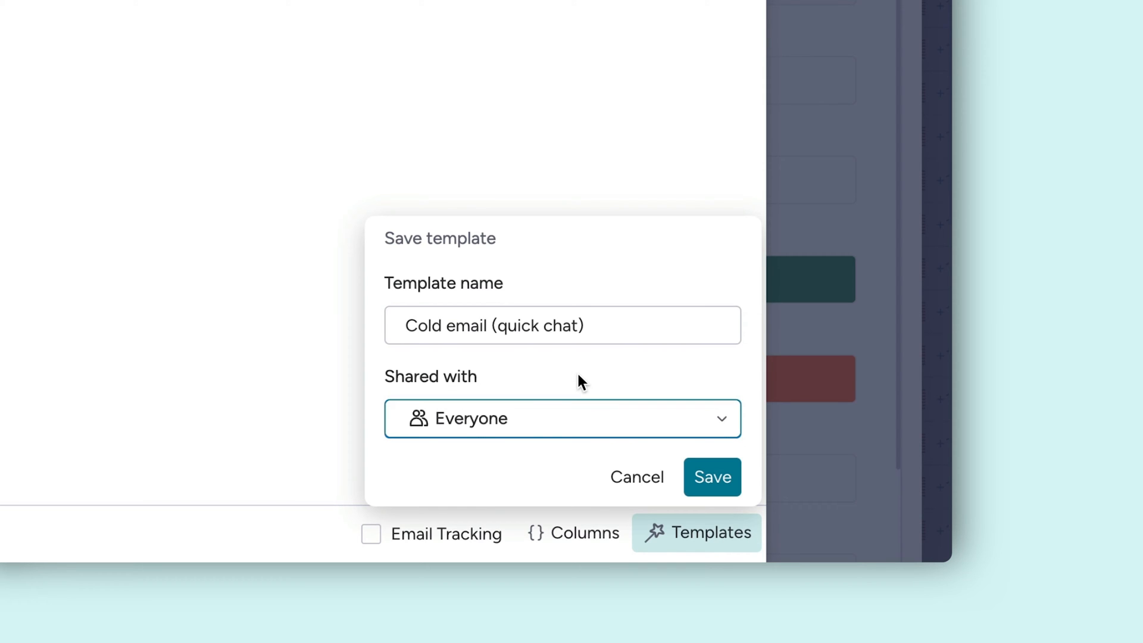
pyautogui.click(711, 477)
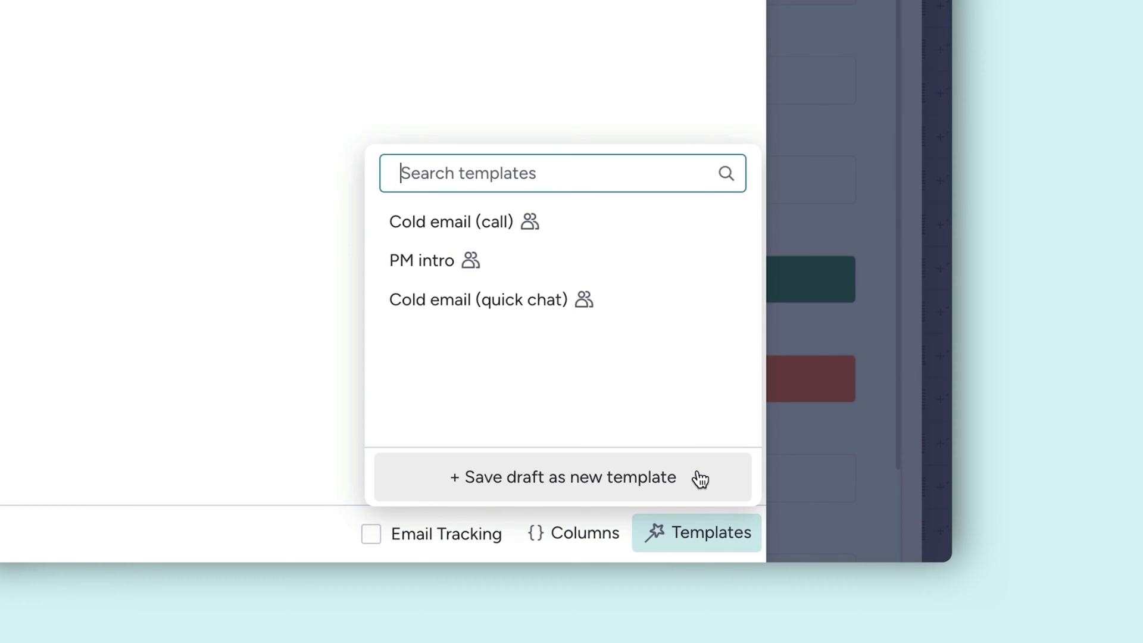
pyautogui.click(458, 535)
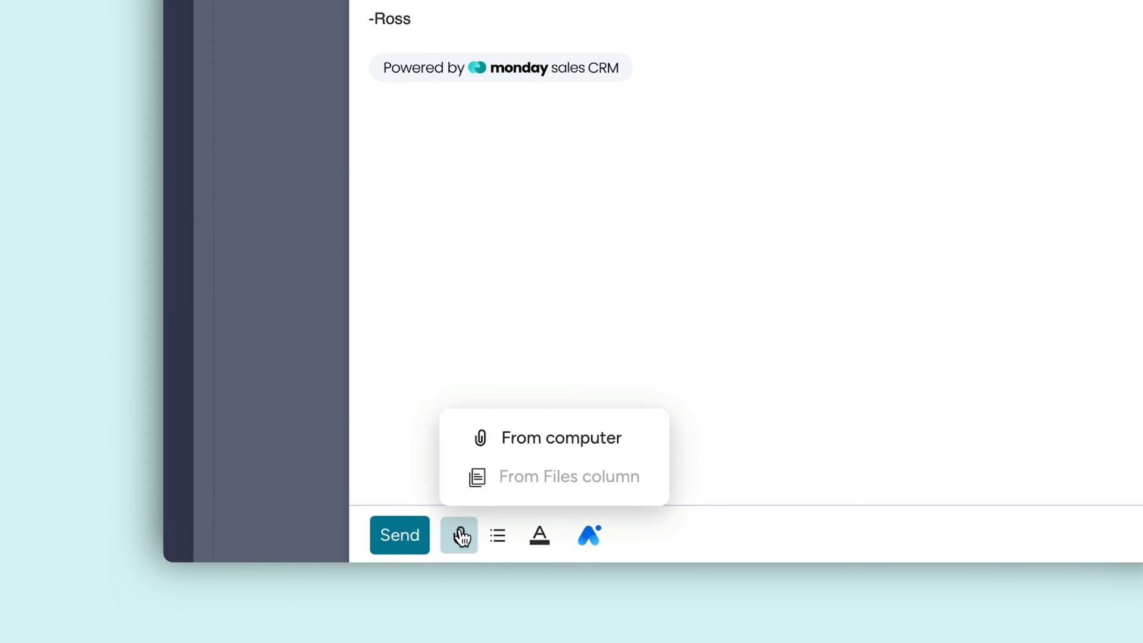
pyautogui.moveTo(588, 535)
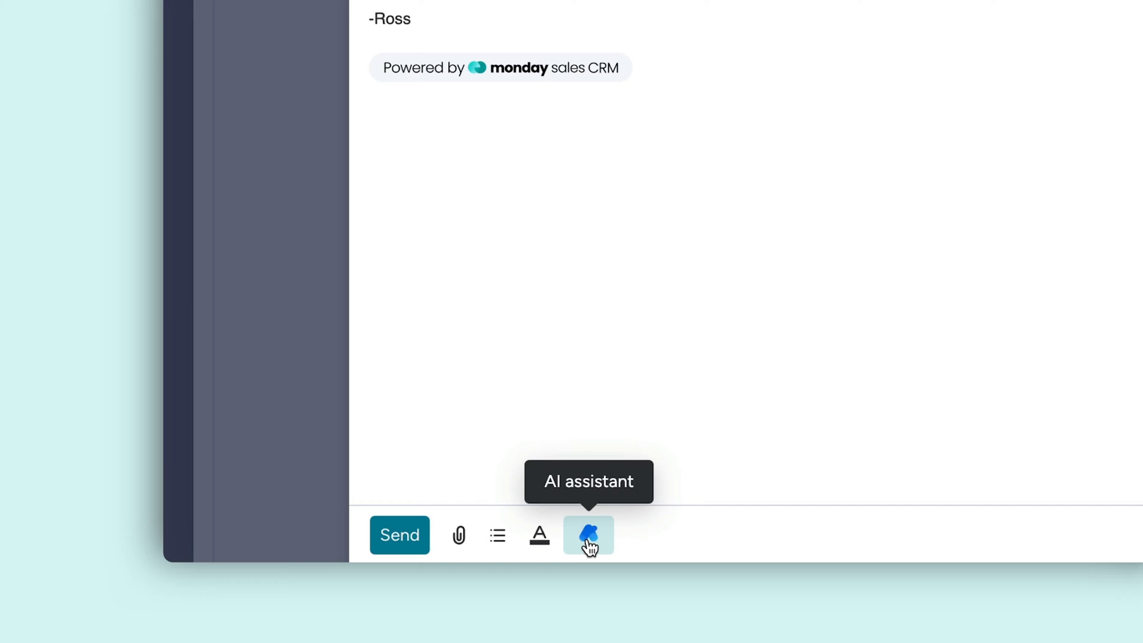
pyautogui.click(588, 534)
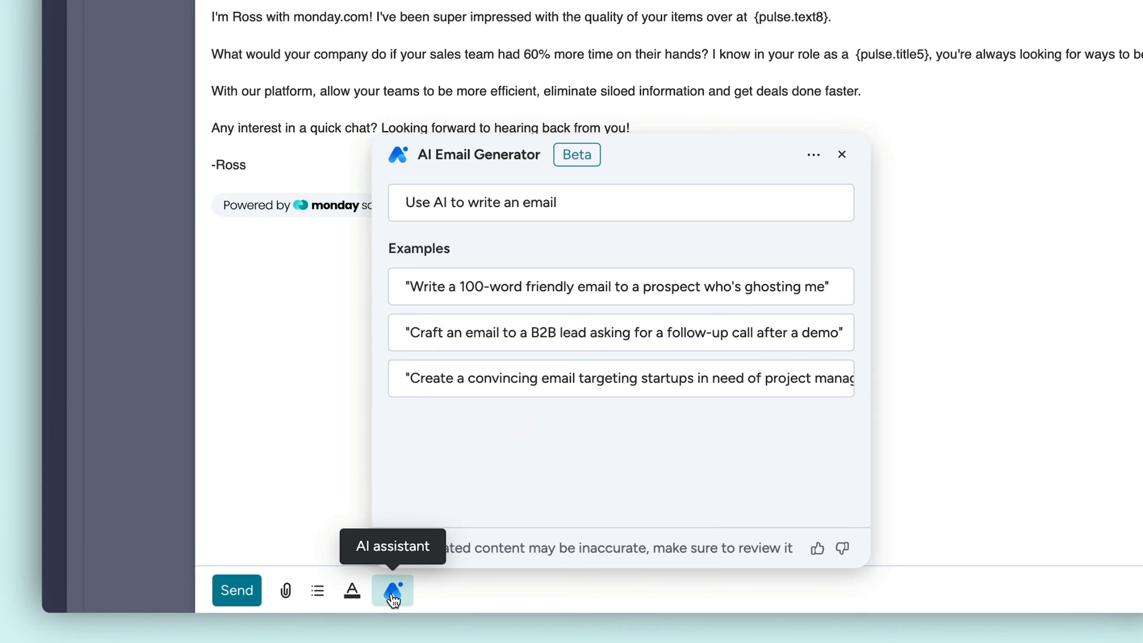
pyautogui.moveTo(585, 303)
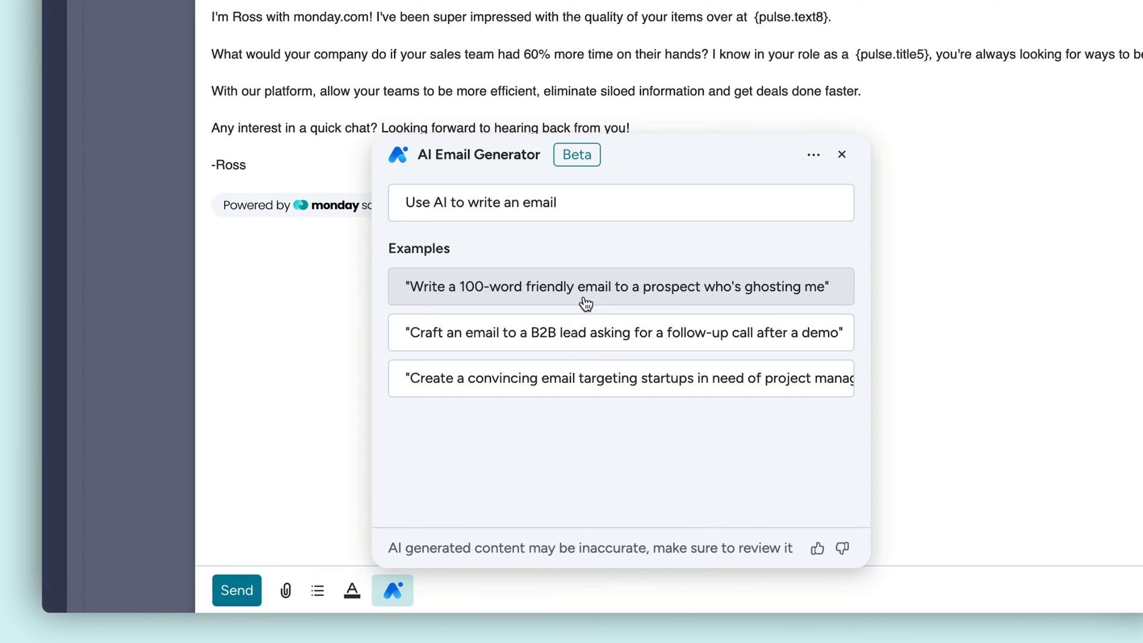
pyautogui.click(620, 287)
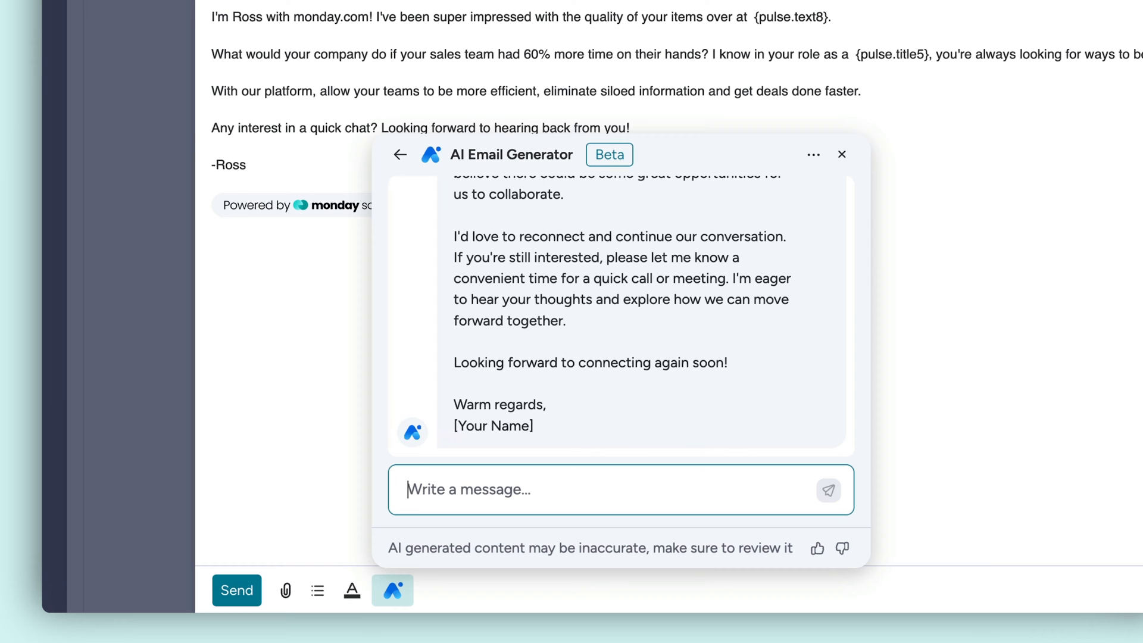
pyautogui.click(842, 153)
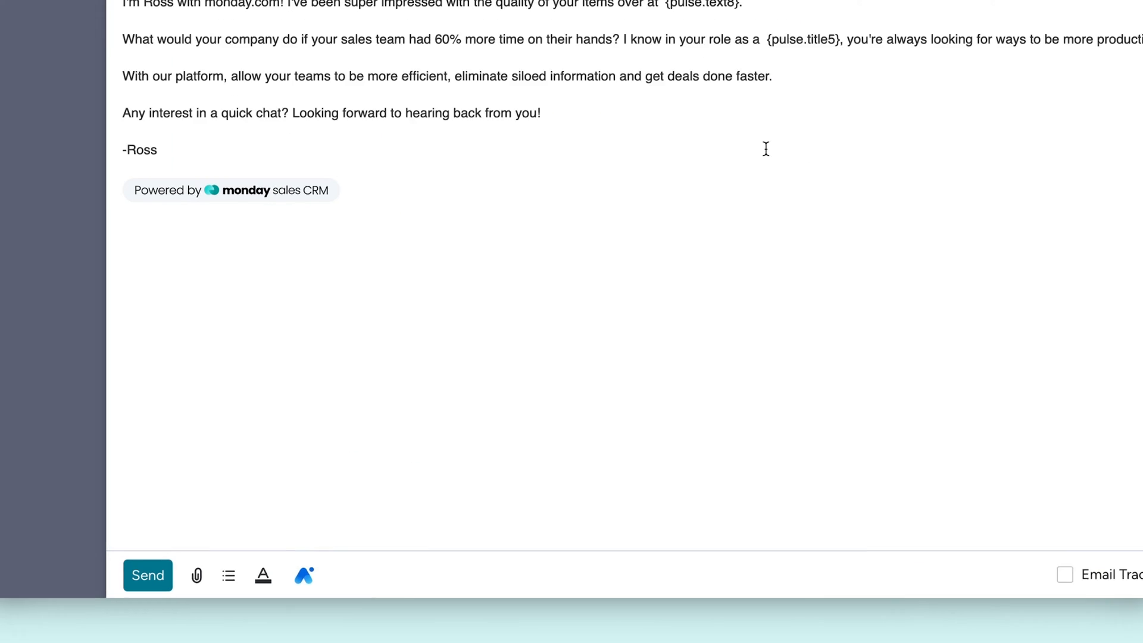
pyautogui.moveTo(545, 489)
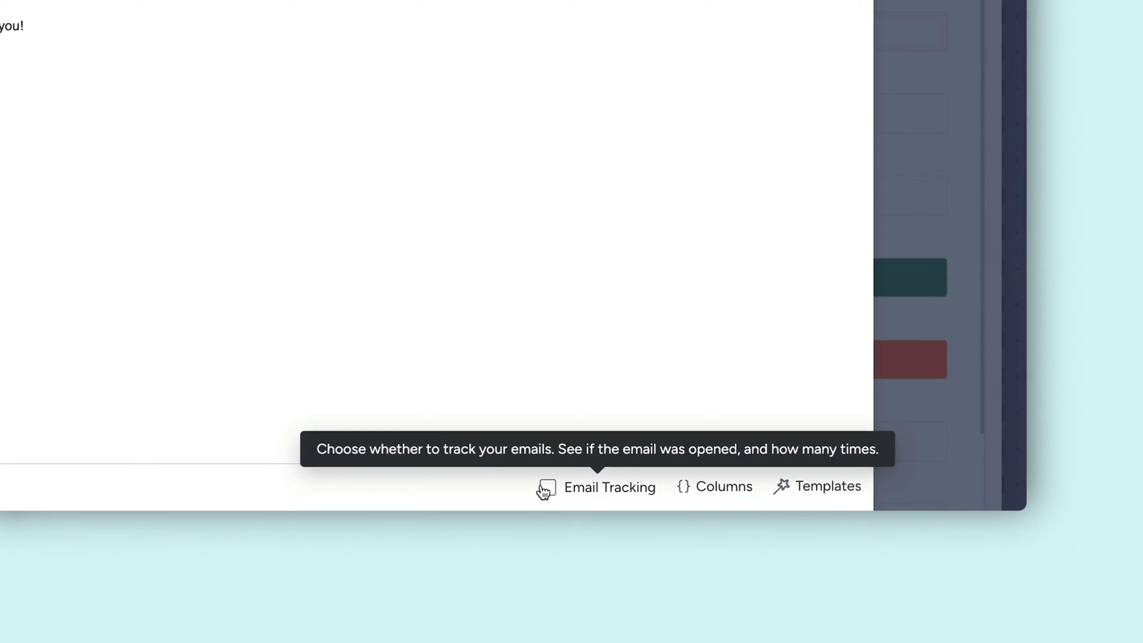
# Enable email tracking and end the email with a linked 'Book a meeting here.' sentence
pyautogui.click(545, 487)
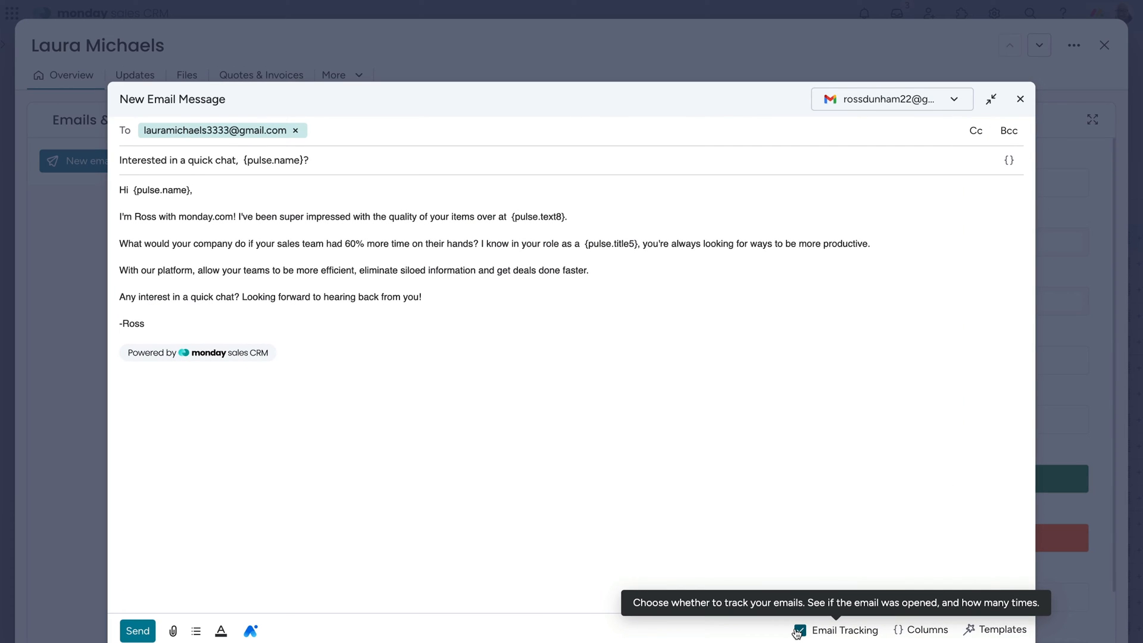
pyautogui.write('Book a meeting here.')
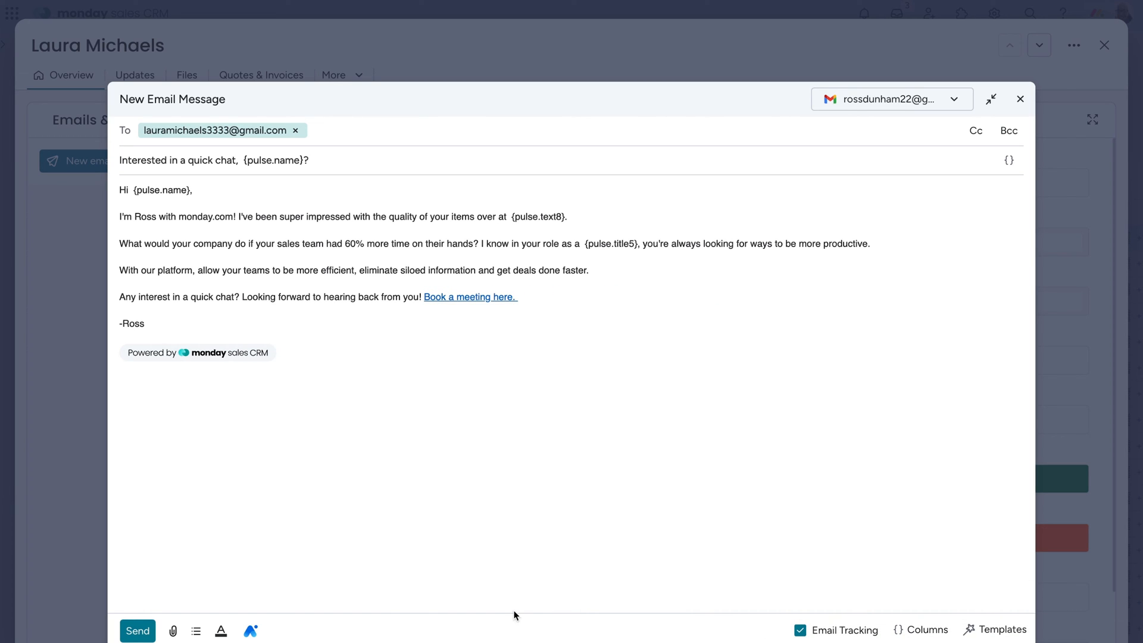
pyautogui.click(137, 630)
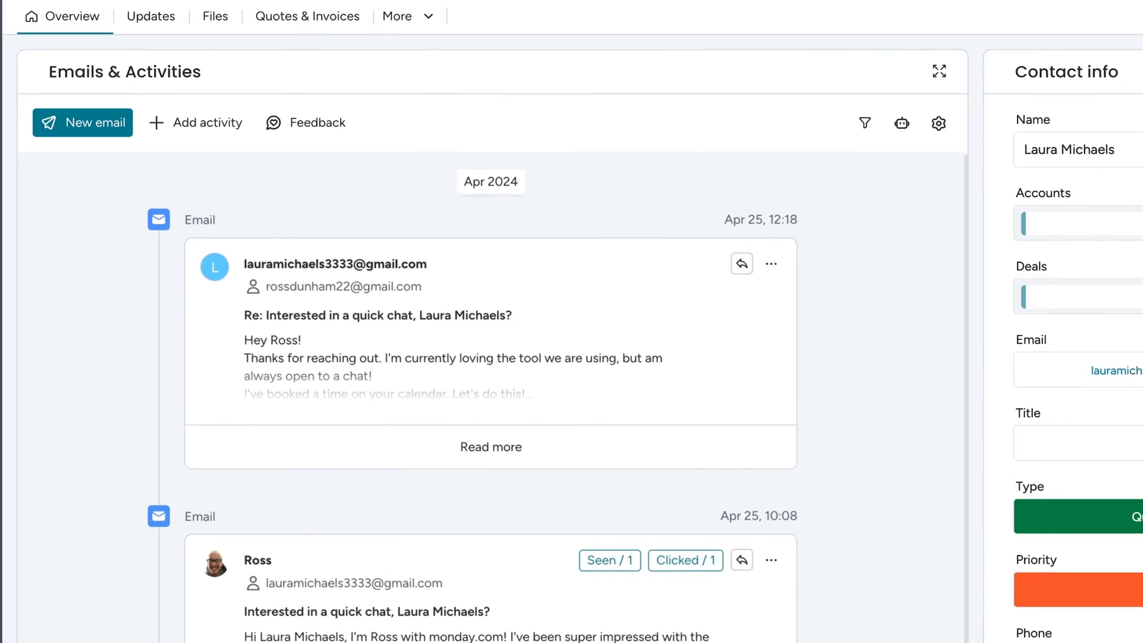
# Review Laura's reply and the tracked quick-chat email on her timeline
pyautogui.click(939, 71)
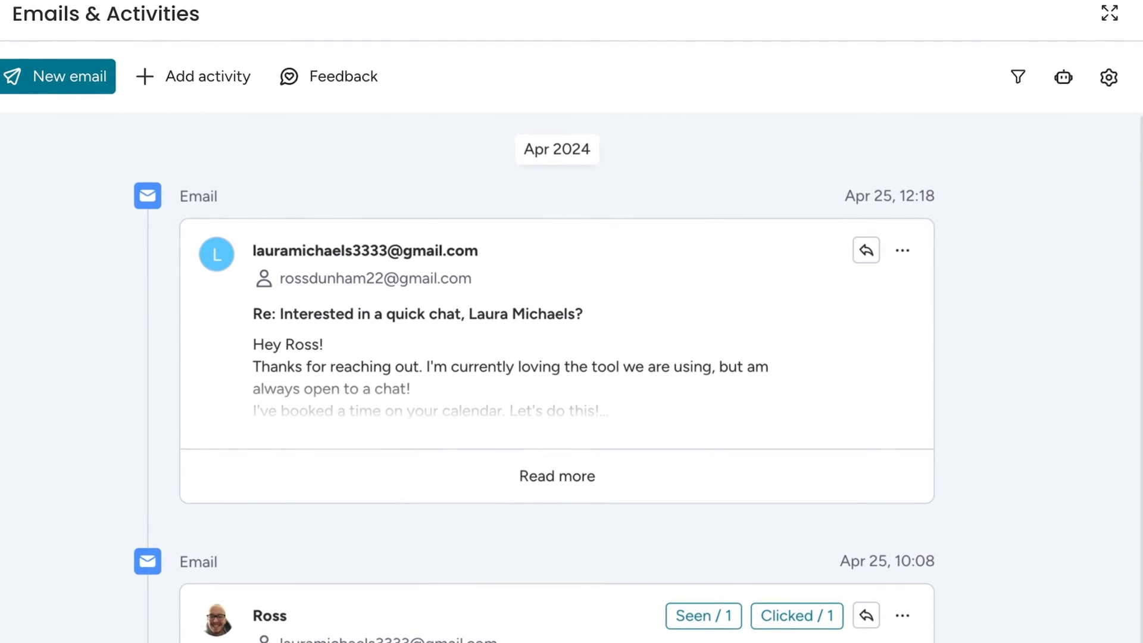
pyautogui.scroll(3)
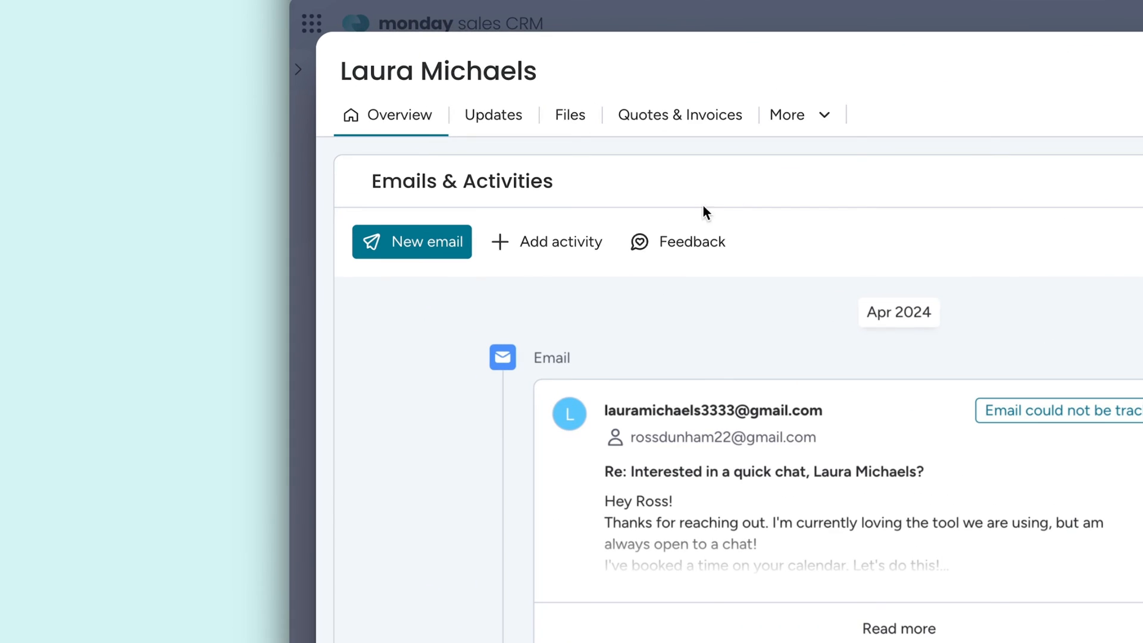
# Add a call summary to Laura's timeline filled from the 'Intro call summary' template
pyautogui.click(558, 241)
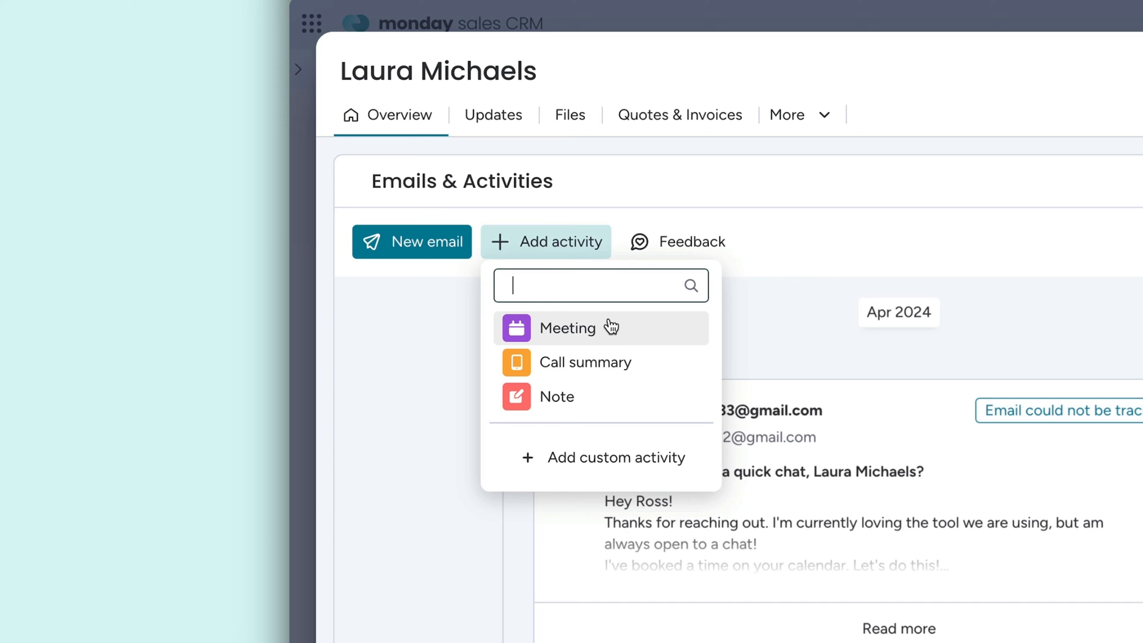
pyautogui.click(584, 362)
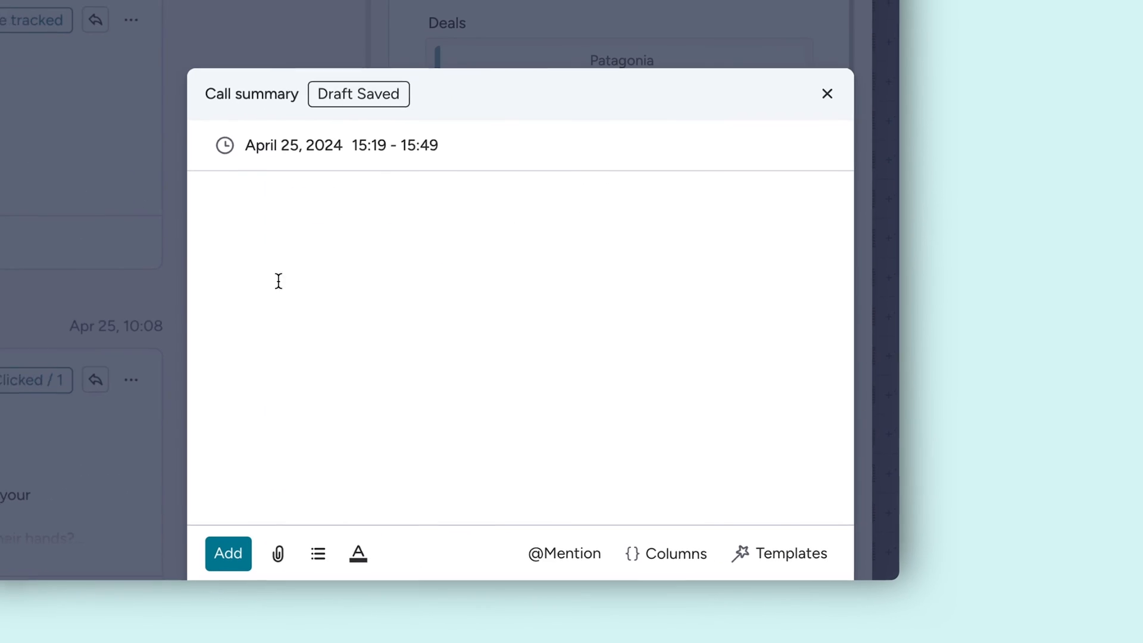
pyautogui.click(788, 552)
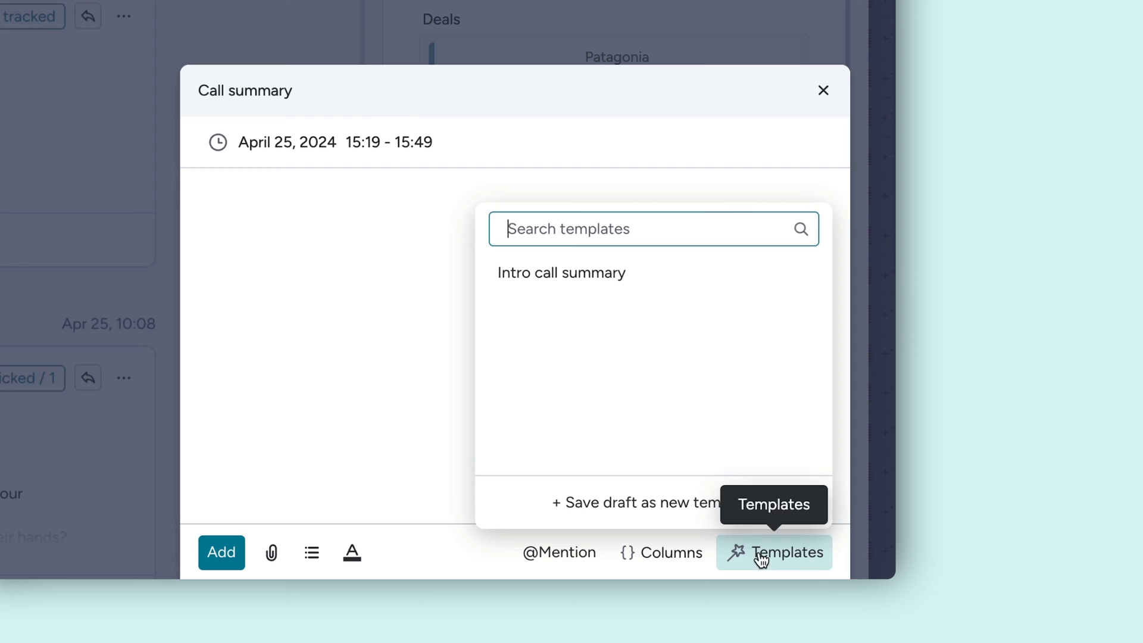
pyautogui.click(561, 273)
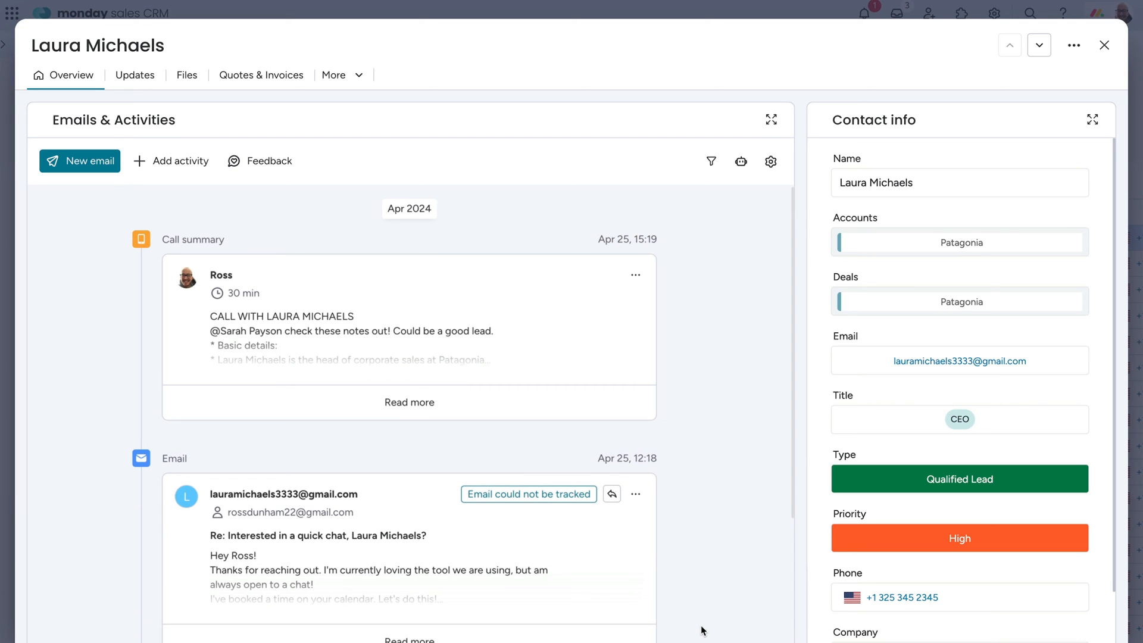
pyautogui.moveTo(181, 165)
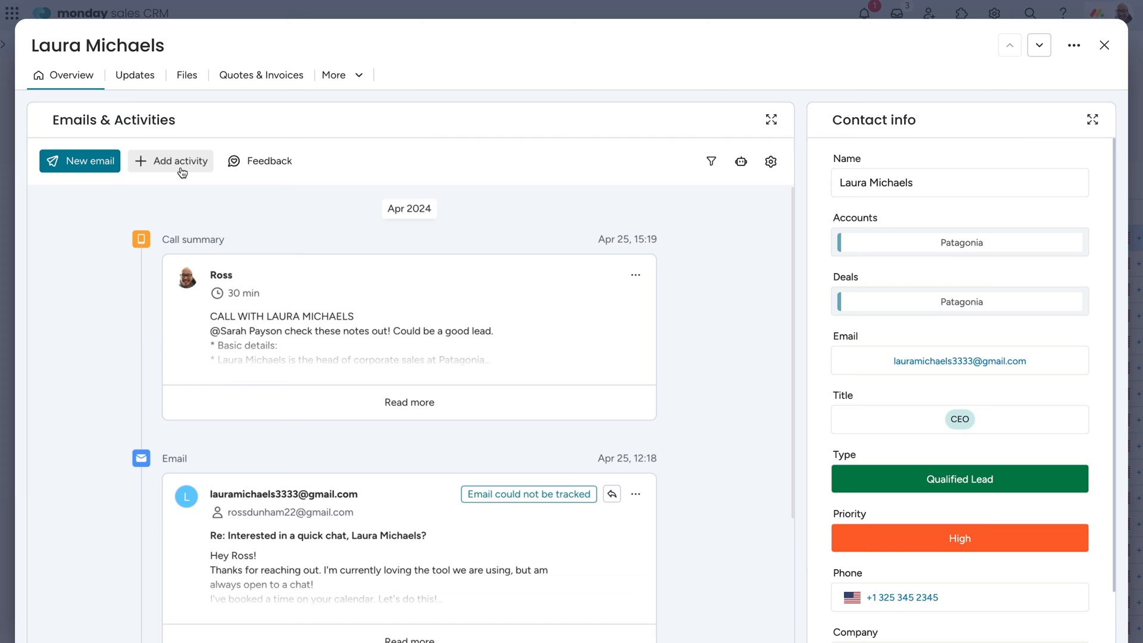
pyautogui.moveTo(215, 221)
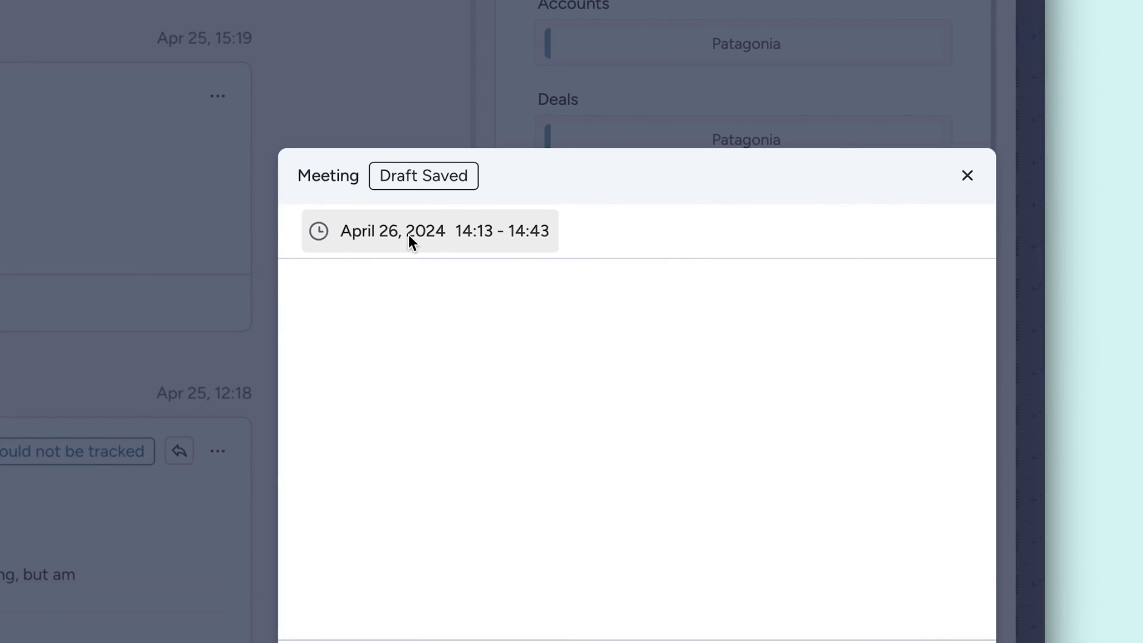
# Set the 30-minute meeting with Laura to April 29 at 12:00 and open its actions
pyautogui.click(428, 231)
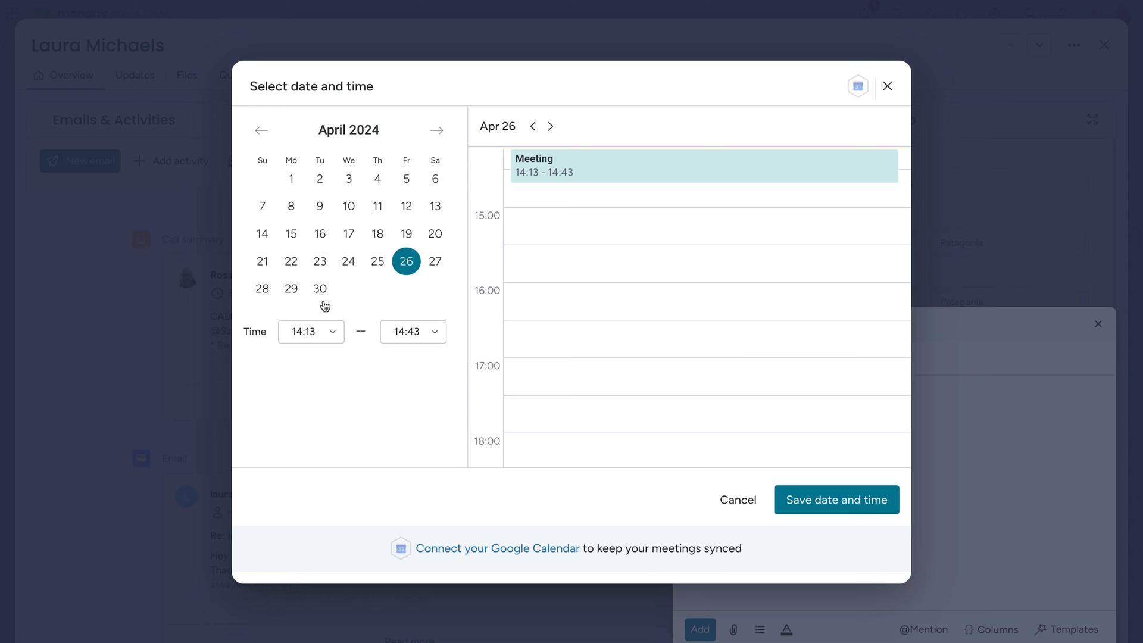
pyautogui.click(305, 332)
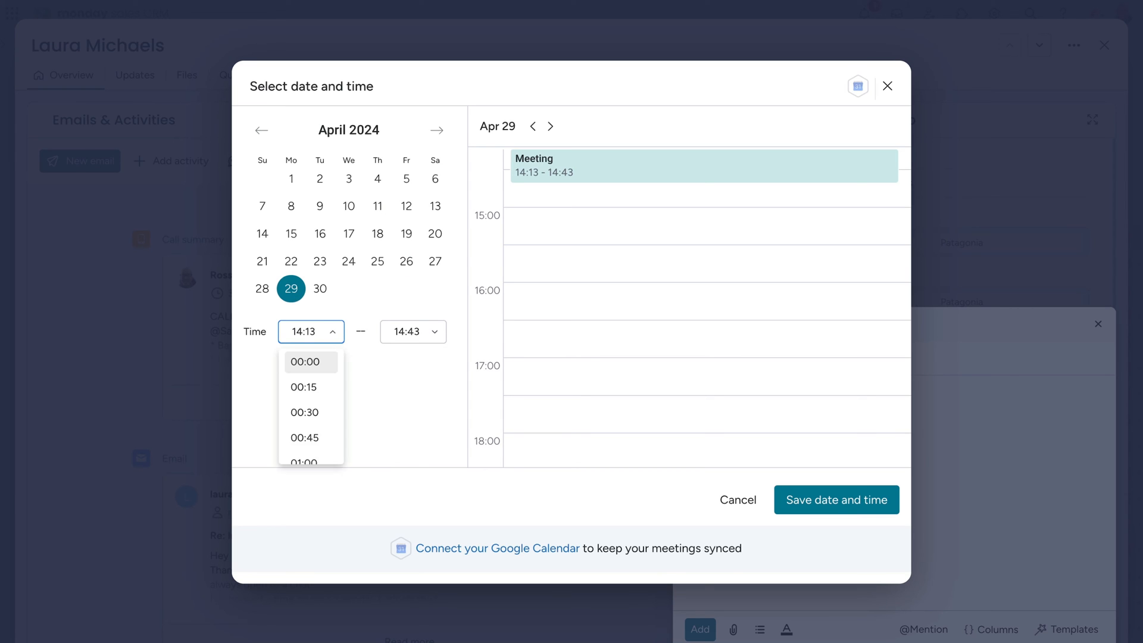
pyautogui.click(834, 499)
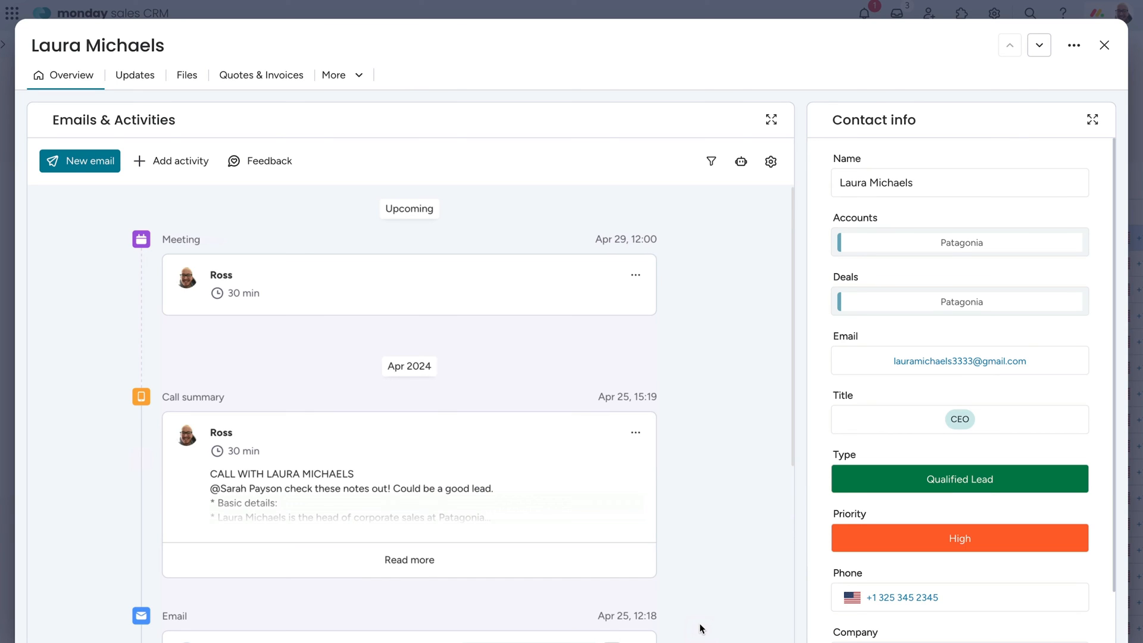
pyautogui.moveTo(635, 275)
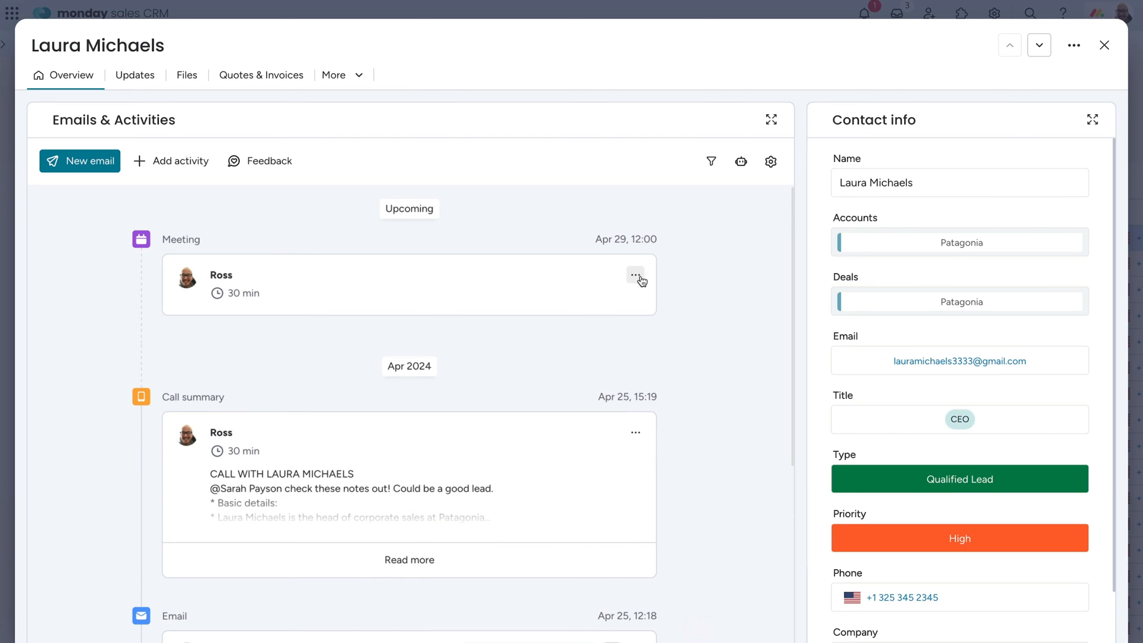
pyautogui.click(633, 275)
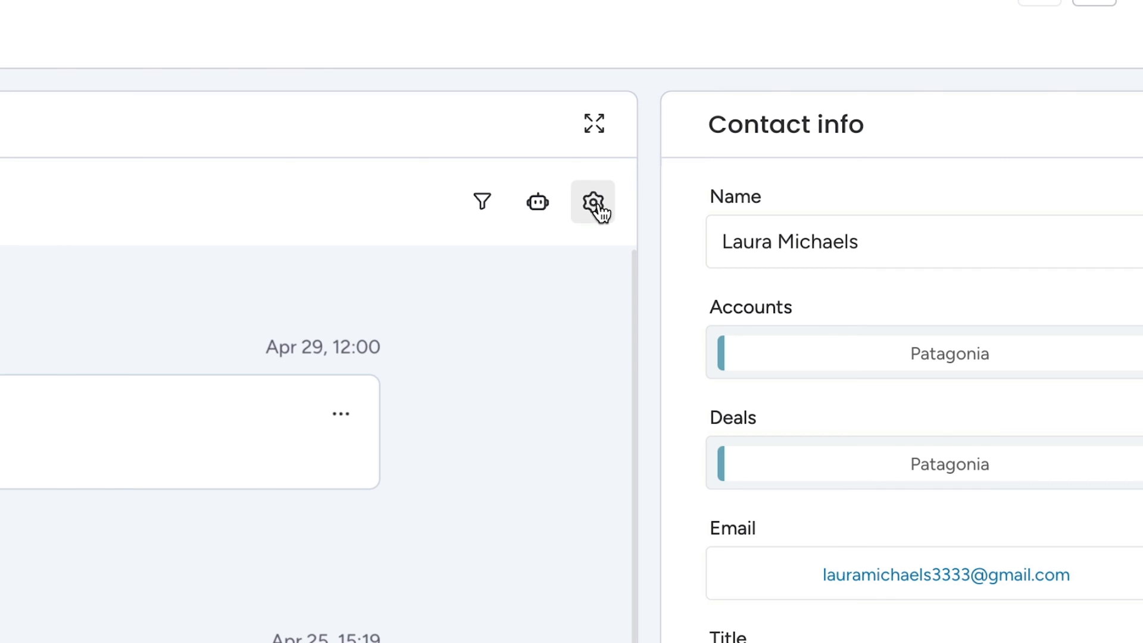
# Open Emails & activities settings and change who can use the connected email account
pyautogui.click(593, 201)
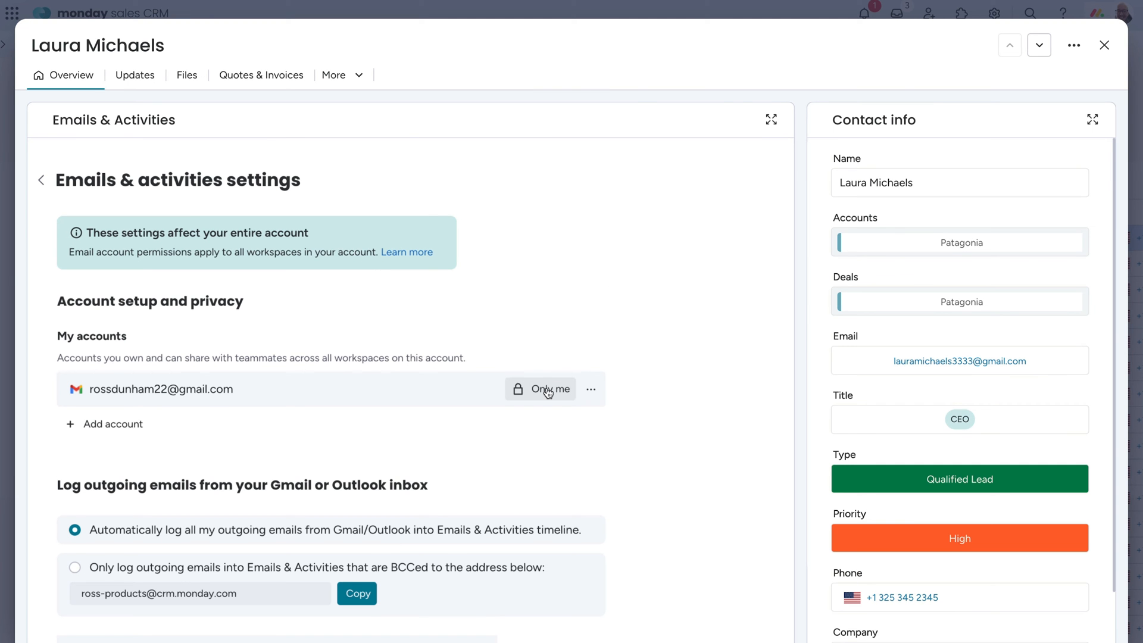
pyautogui.click(548, 389)
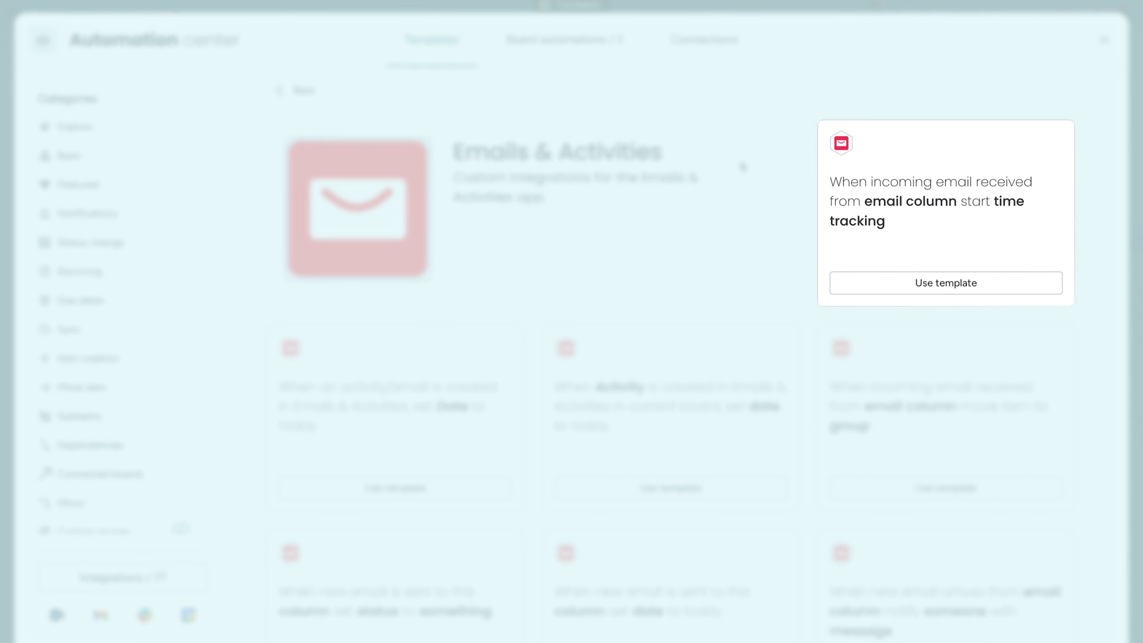
# Scroll through the Emails & Activities automation templates, then return to the Contacts board
pyautogui.scroll(-3)
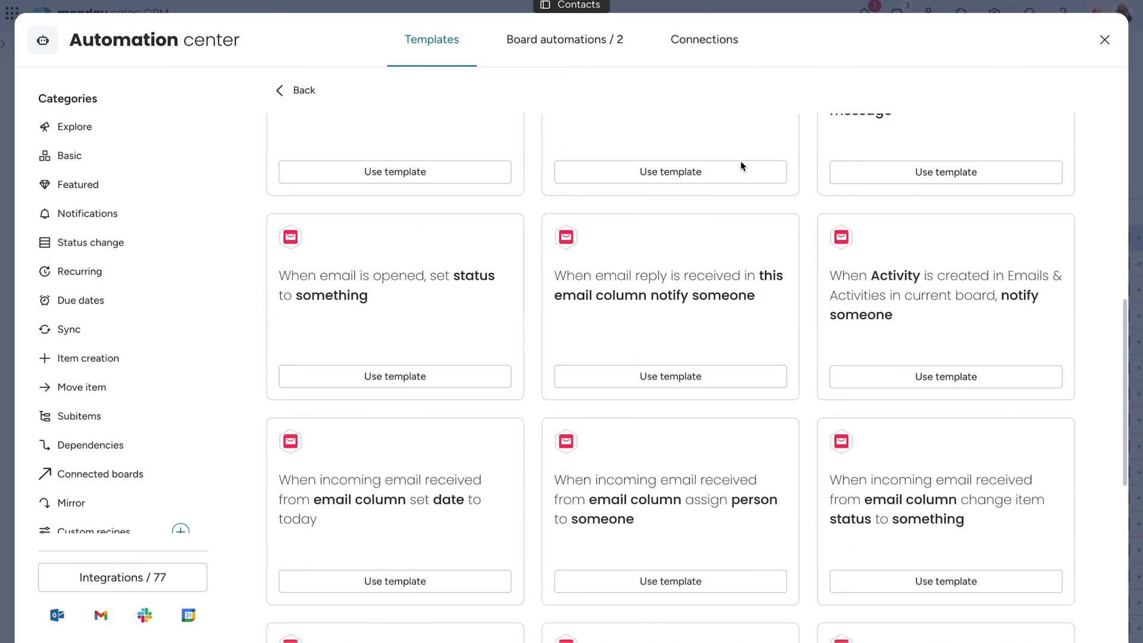
pyautogui.click(1103, 40)
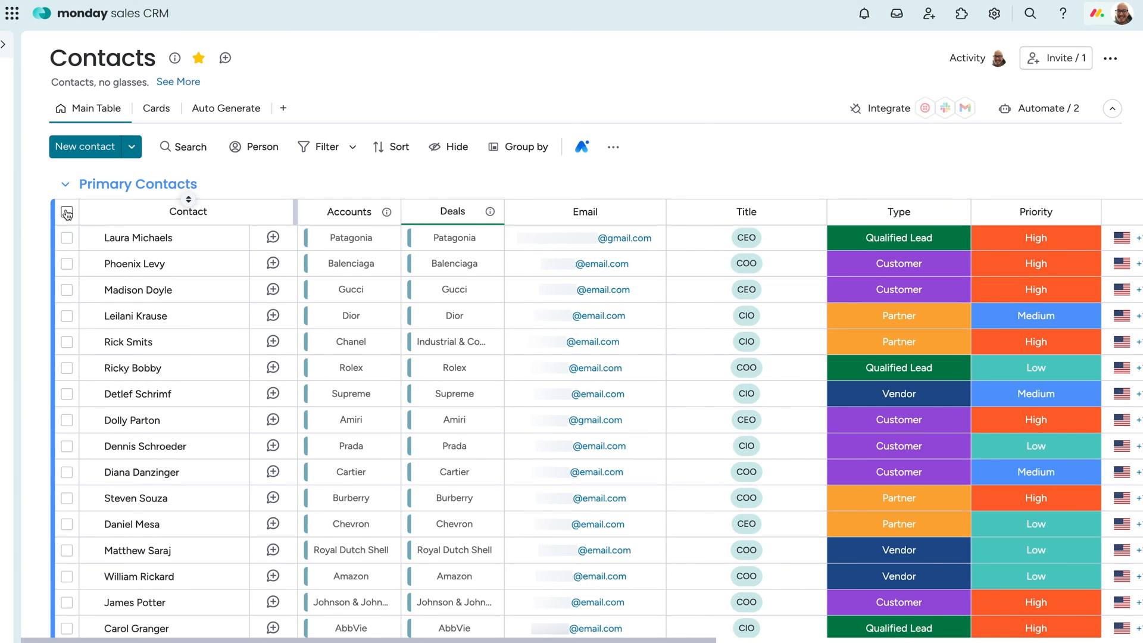
# Select all 21 contacts and start a mass email draft addressed to them
pyautogui.click(66, 212)
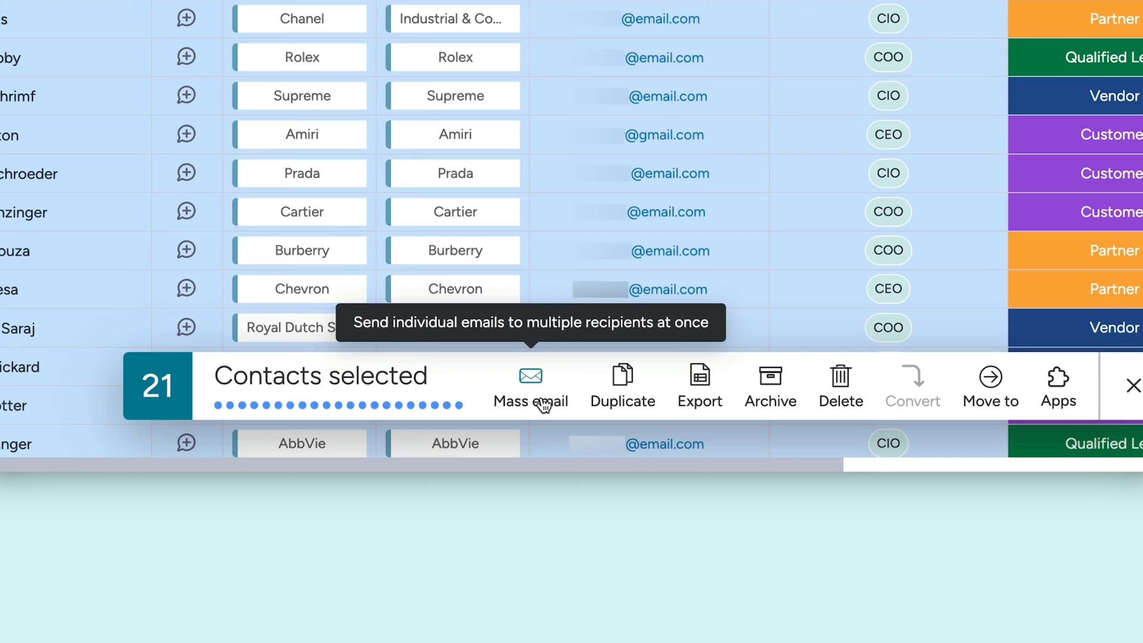
pyautogui.click(529, 386)
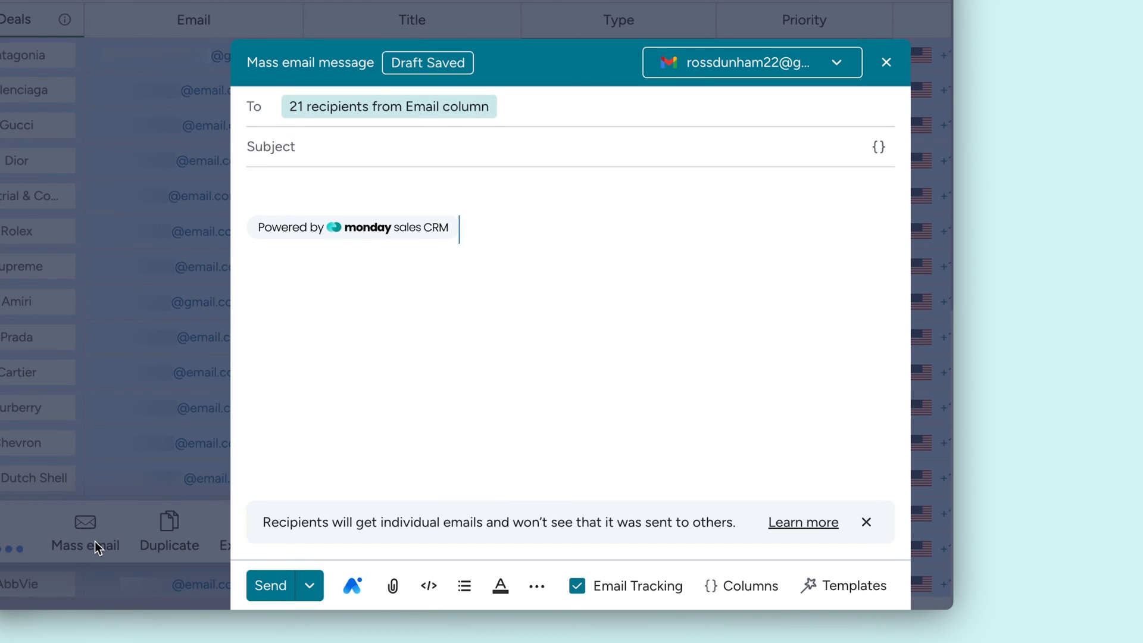
pyautogui.moveTo(398, 555)
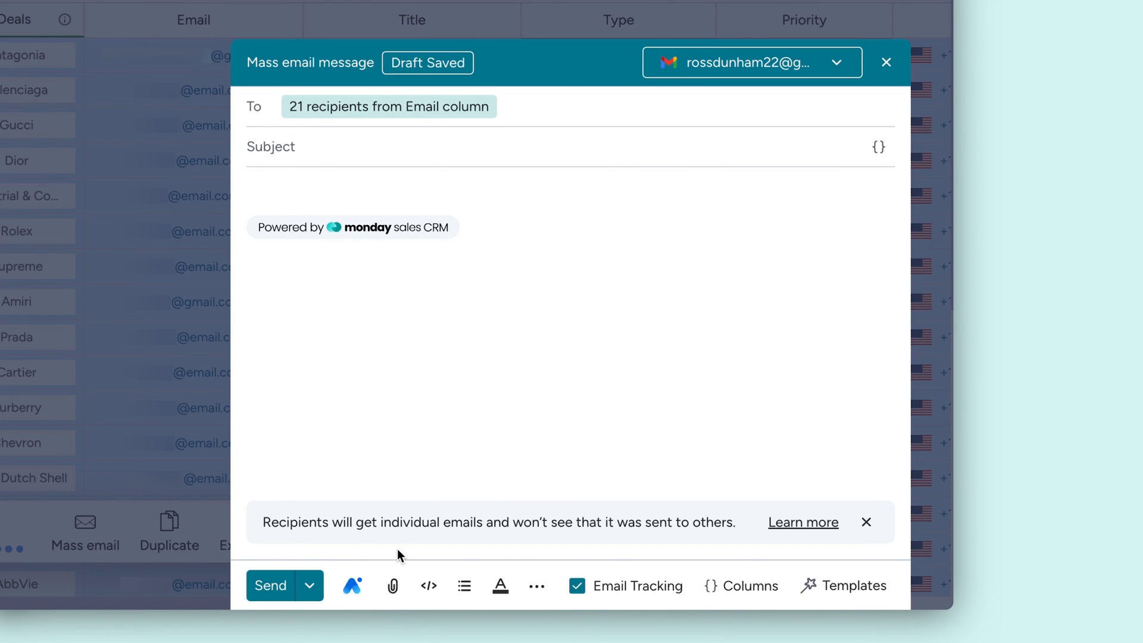
pyautogui.click(429, 585)
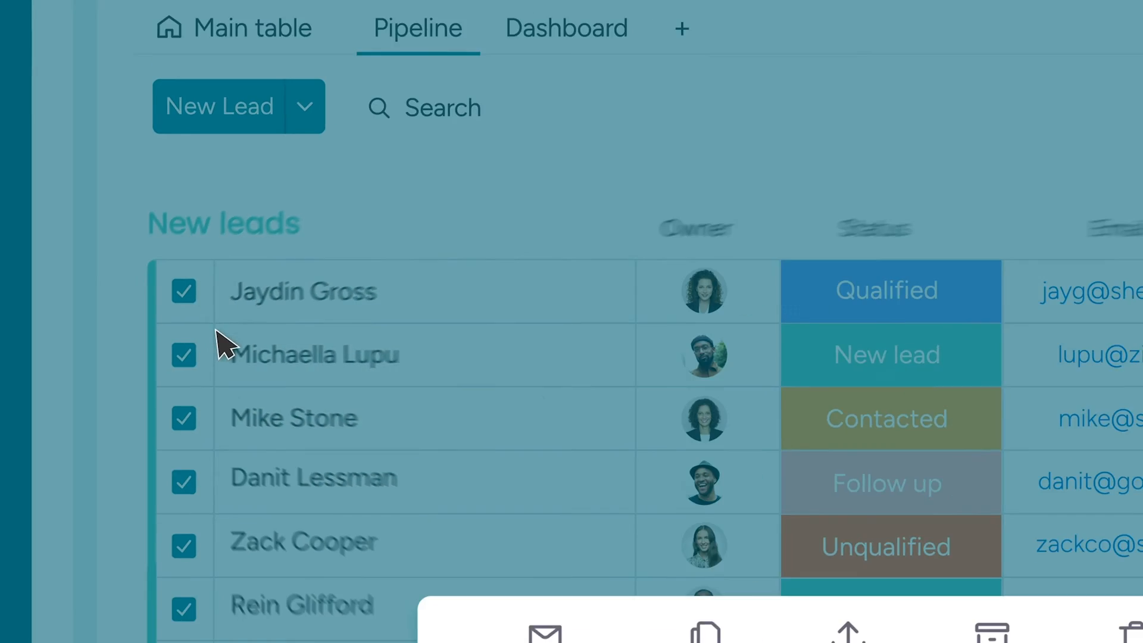
# Start a Follow up mass email to 450 leads with an AI-generated personalized body
pyautogui.click(544, 629)
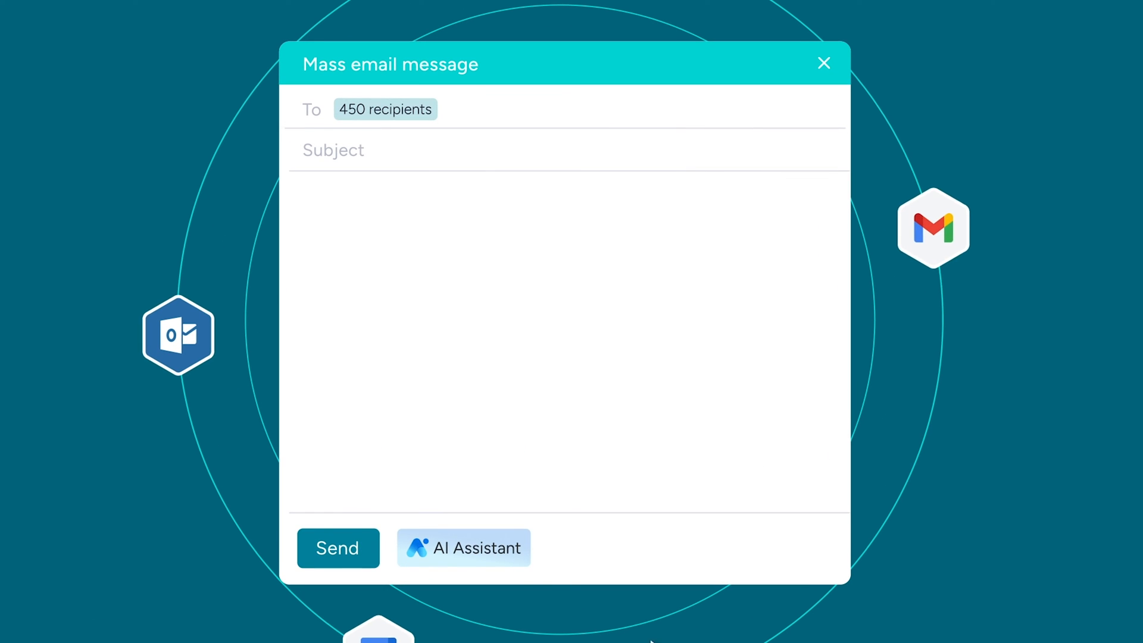
pyautogui.click(464, 547)
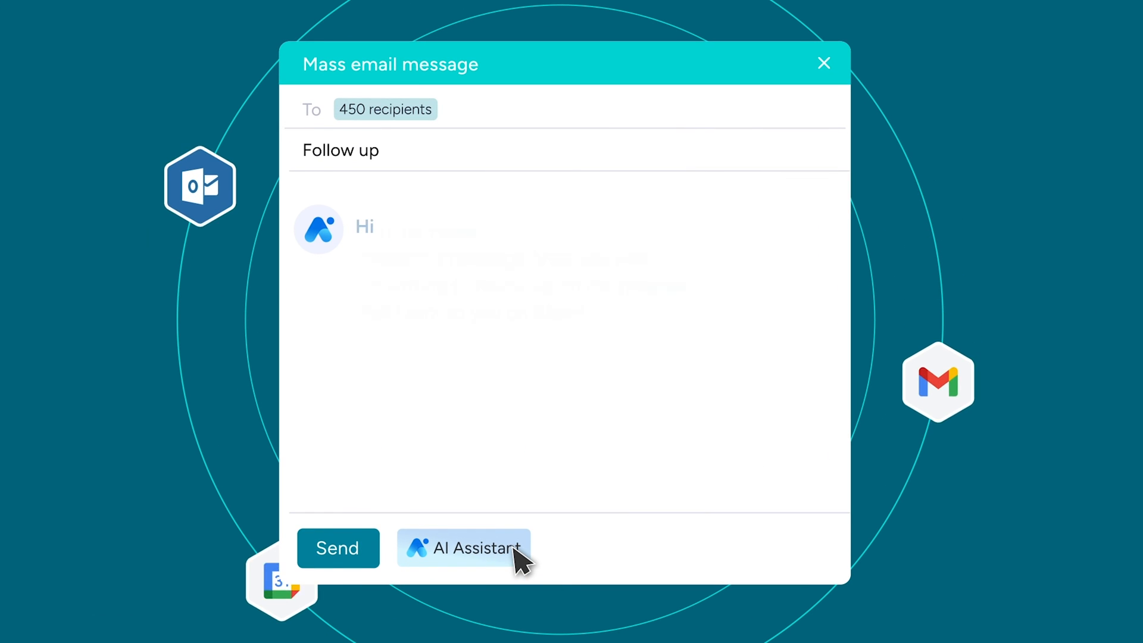
pyautogui.click(463, 547)
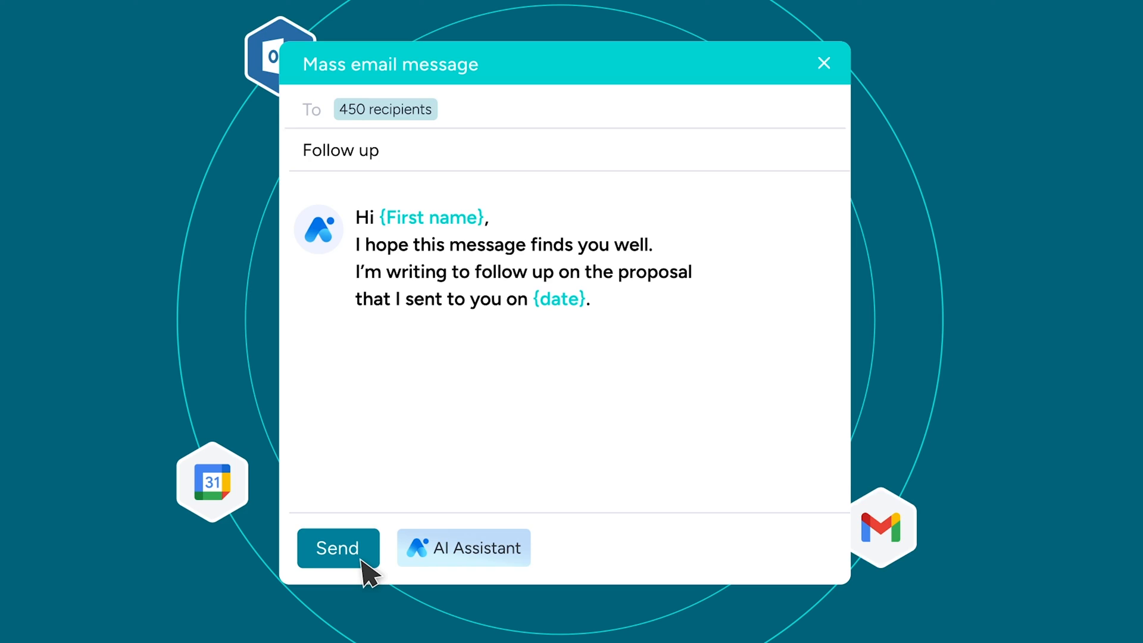